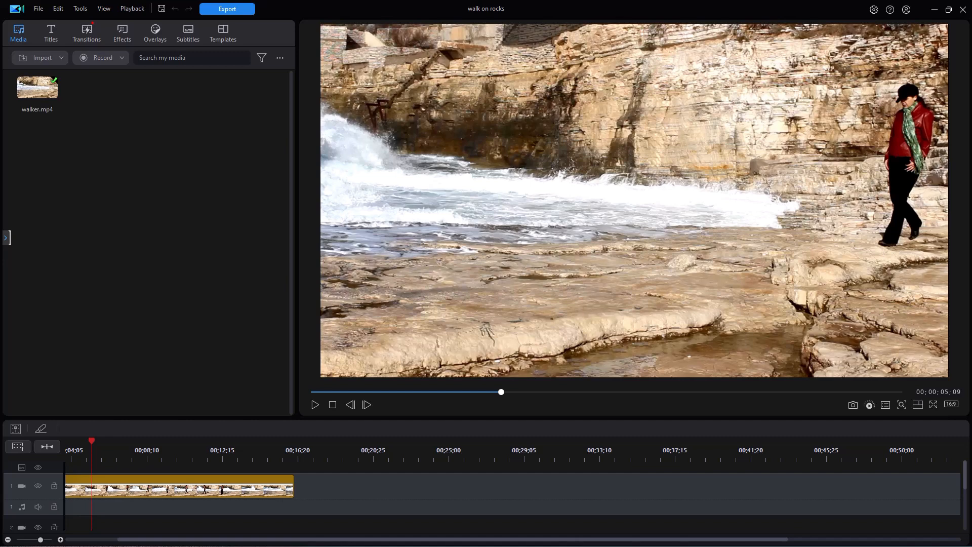
pyautogui.moveTo(317, 411)
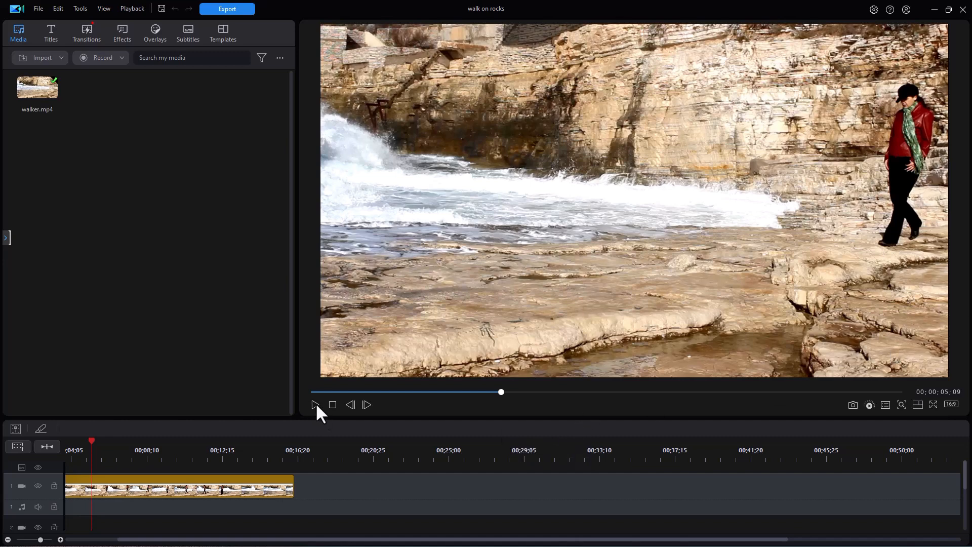
# Step: Preview the walking clip briefly, select it on the timeline and launch its Pan / Zoom editor
pyautogui.click(315, 404)
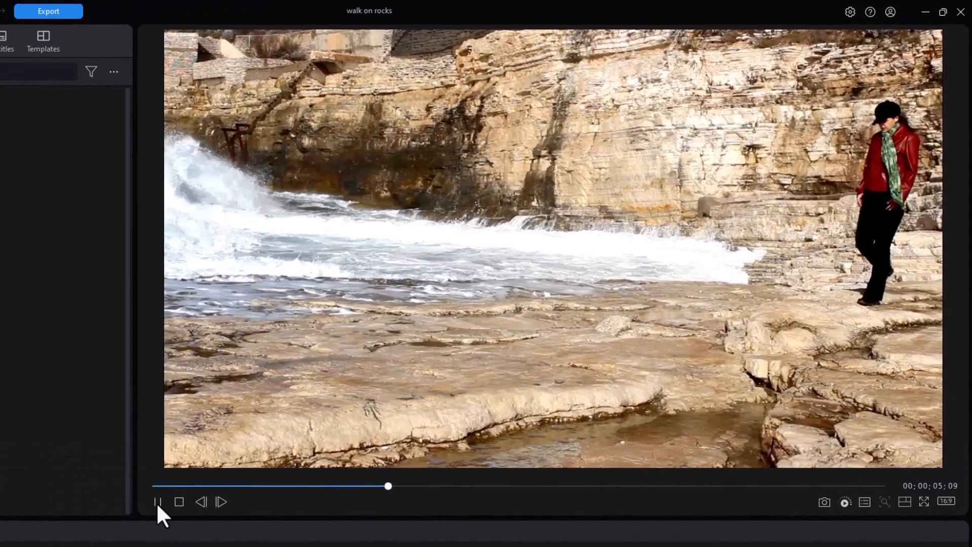
pyautogui.click(925, 502)
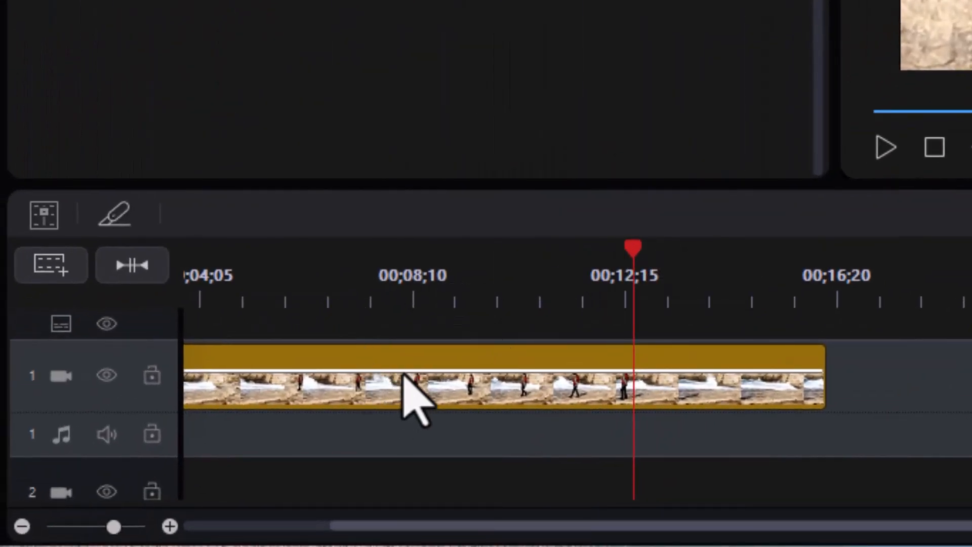
pyautogui.click(415, 391)
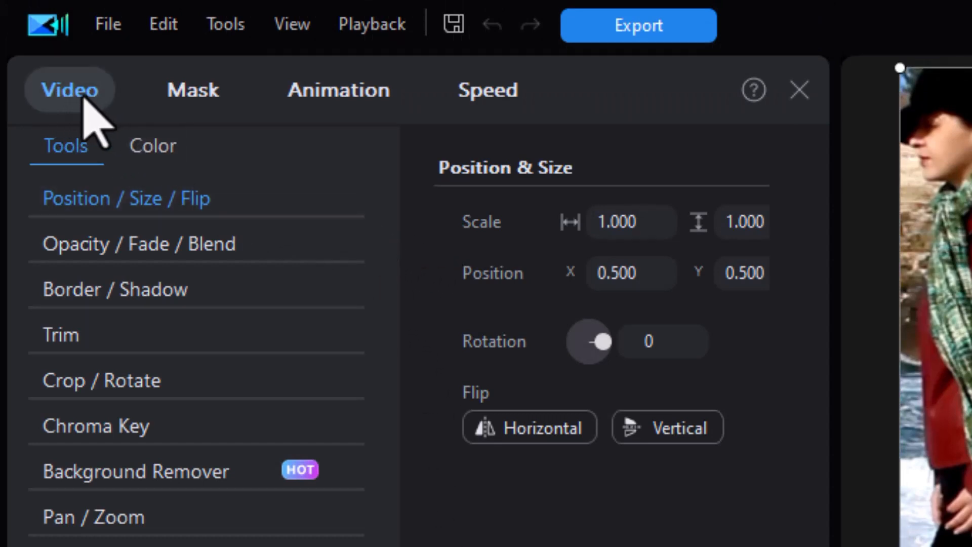
pyautogui.moveTo(93, 516)
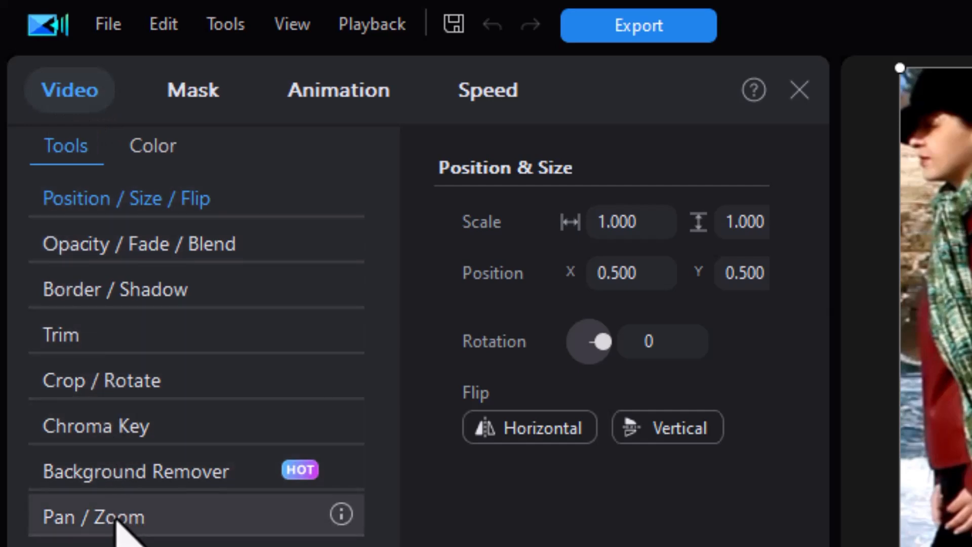
pyautogui.click(93, 518)
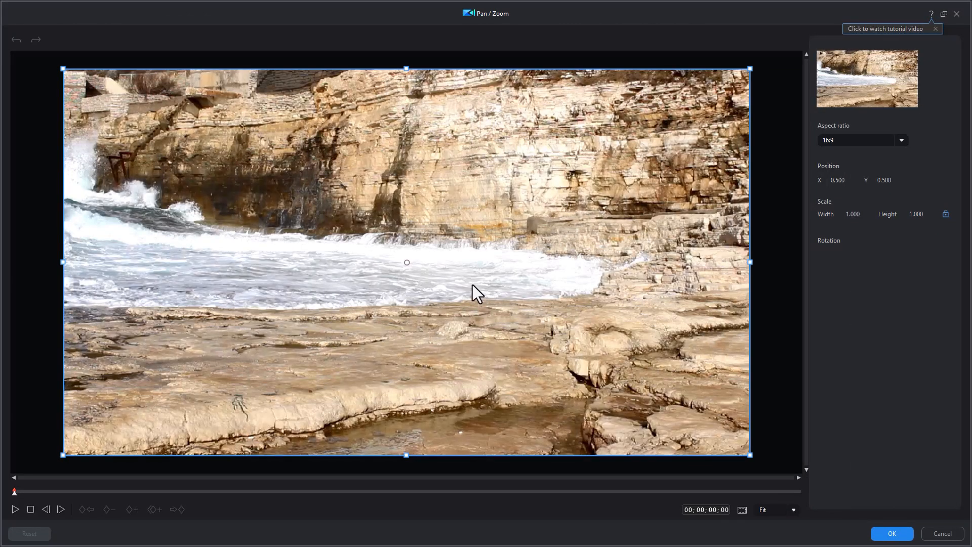
pyautogui.moveTo(466, 278)
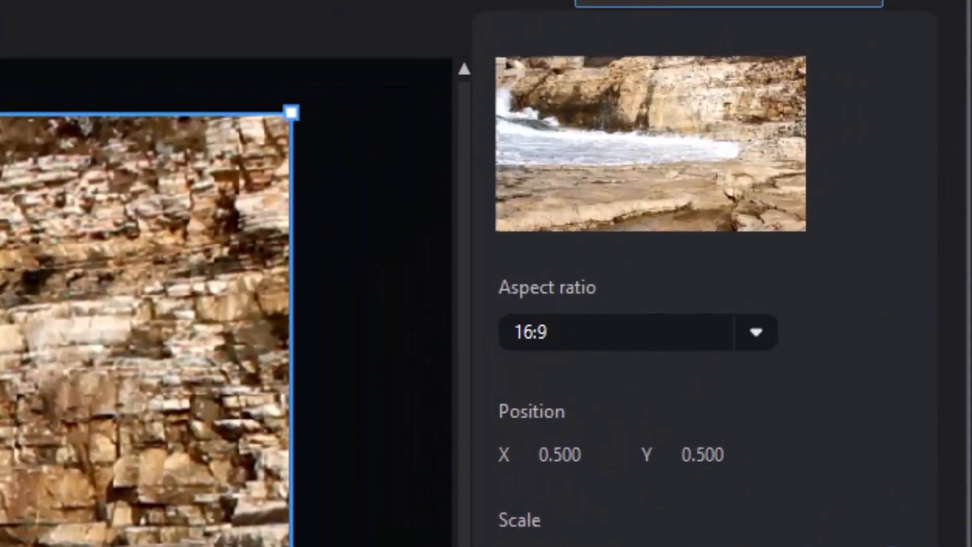
pyautogui.moveTo(771, 375)
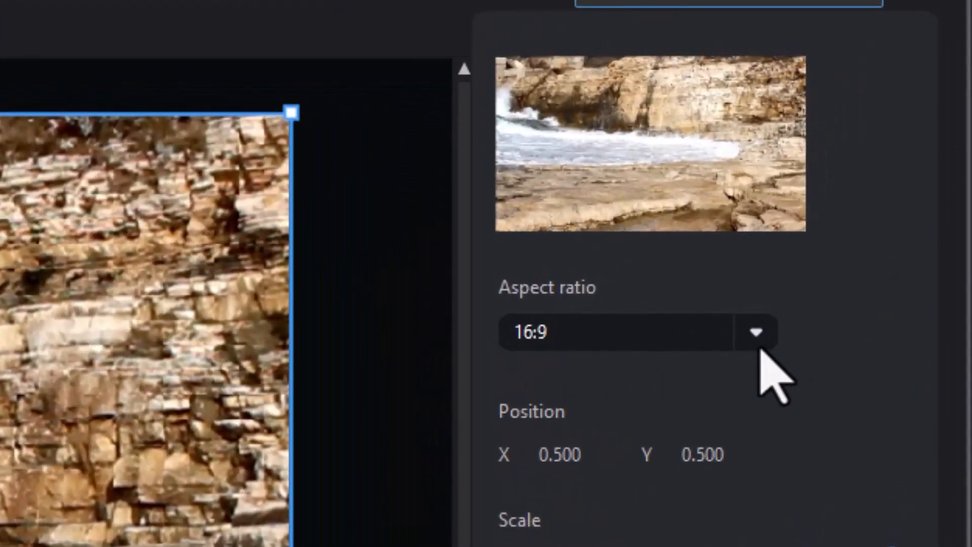
pyautogui.moveTo(775, 366)
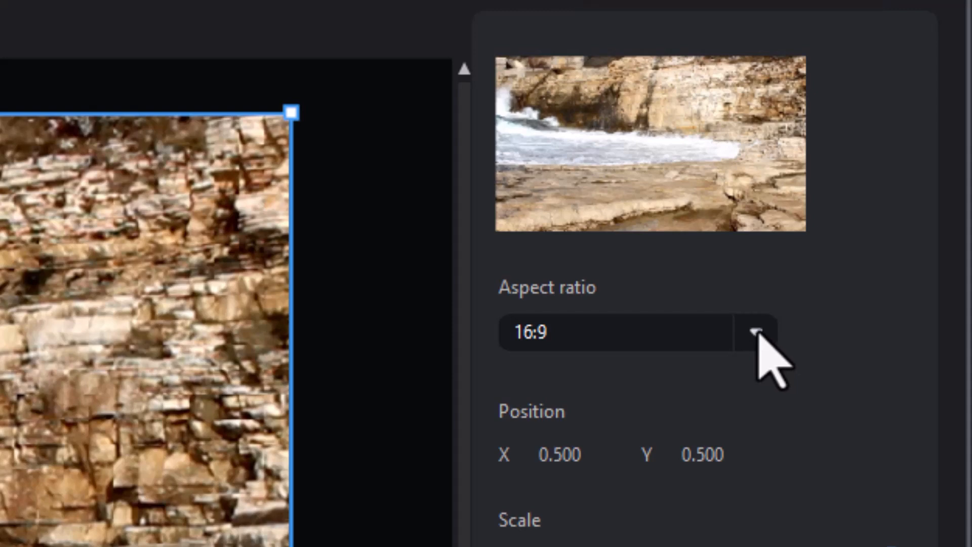
# Step: Set the Pan / Zoom aspect ratio to 9:16, giving a vertical crop centered on the clip
pyautogui.click(755, 332)
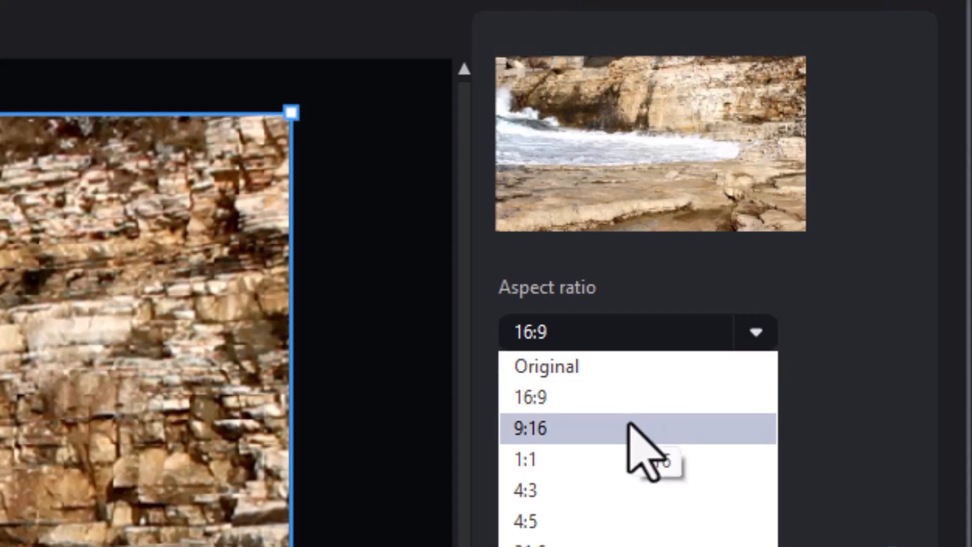
pyautogui.click(530, 428)
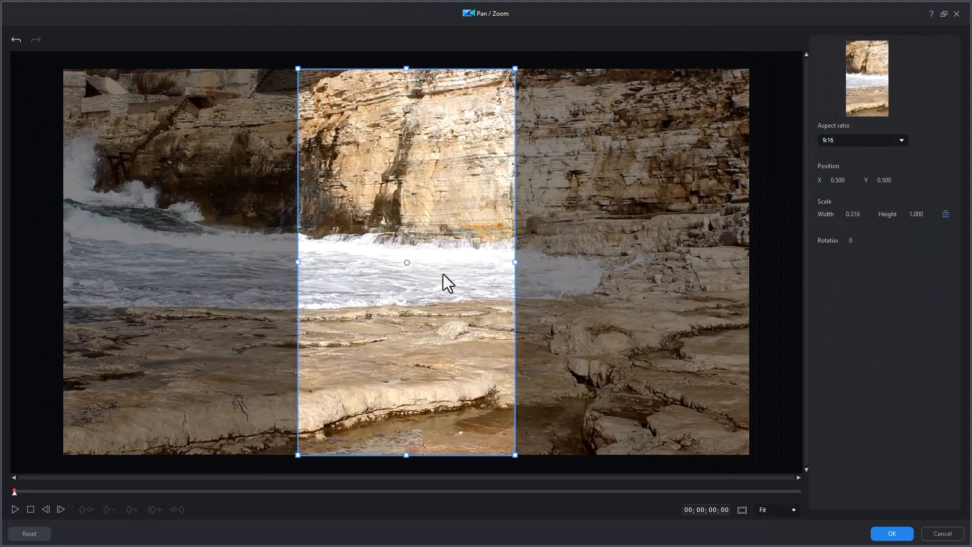
pyautogui.moveTo(457, 275)
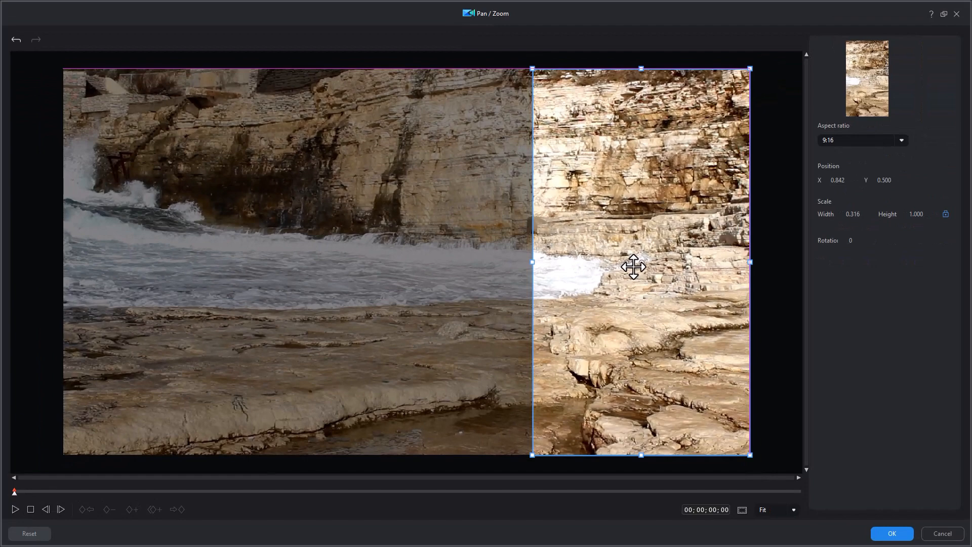
pyautogui.moveTo(626, 280)
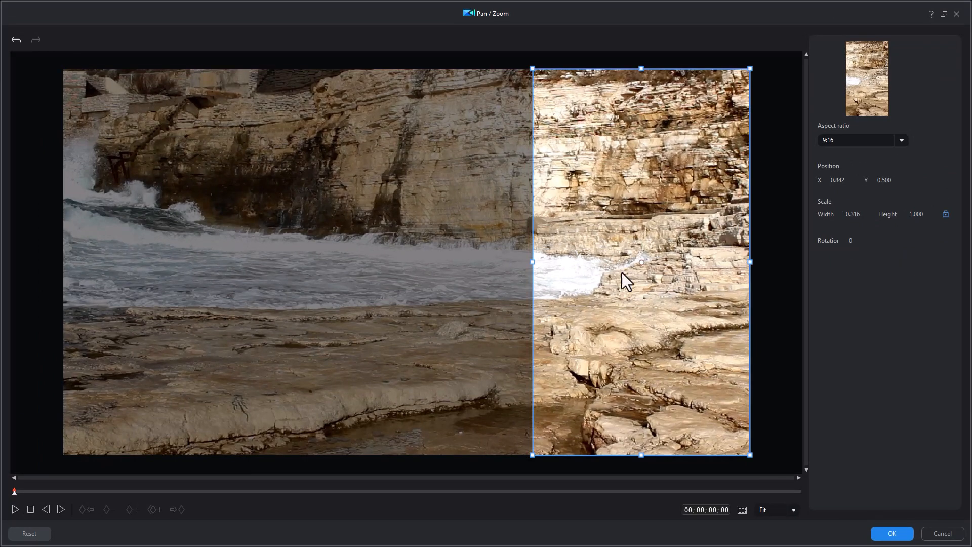
pyautogui.moveTo(634, 287)
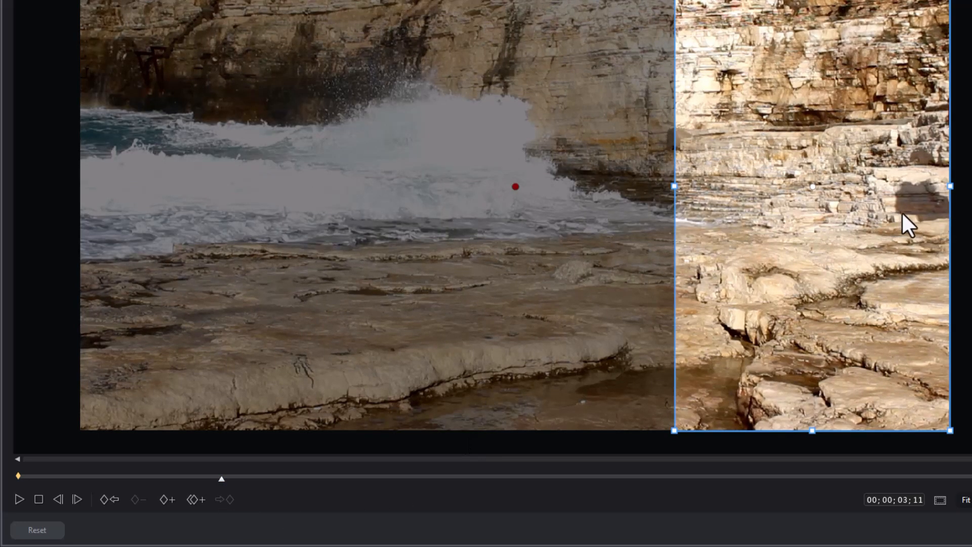
pyautogui.moveTo(212, 502)
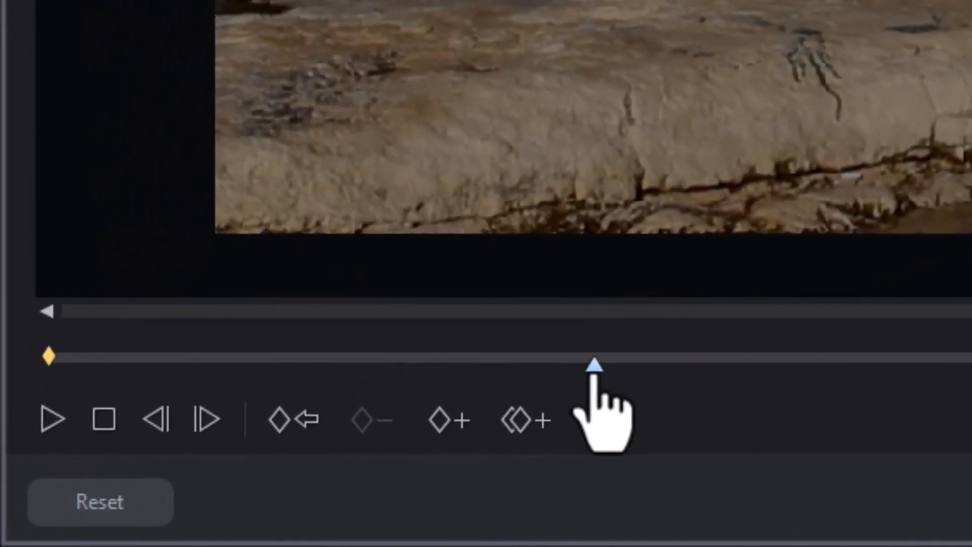
# Step: Add a second Pan / Zoom keyframe about three seconds in, holding the crop on the woman
pyautogui.click(446, 418)
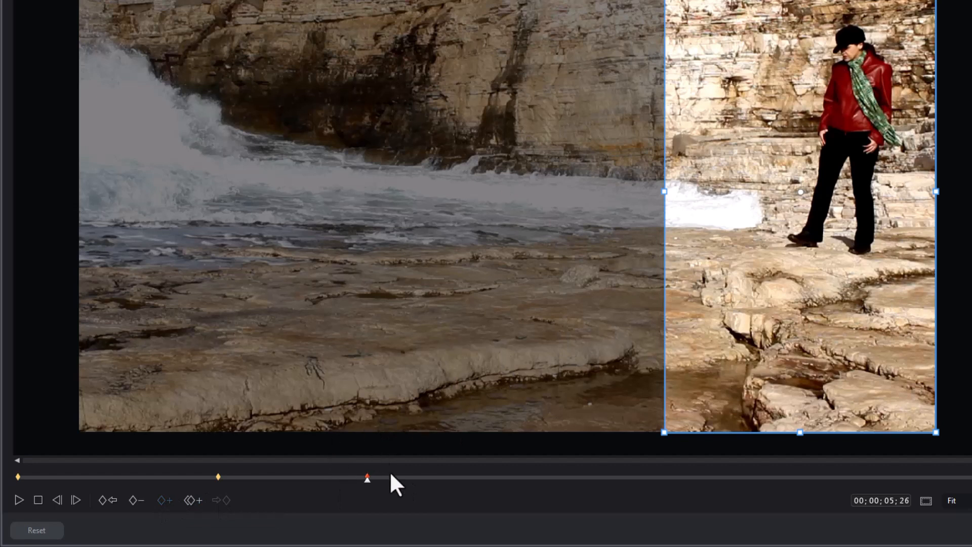
pyautogui.moveTo(499, 487)
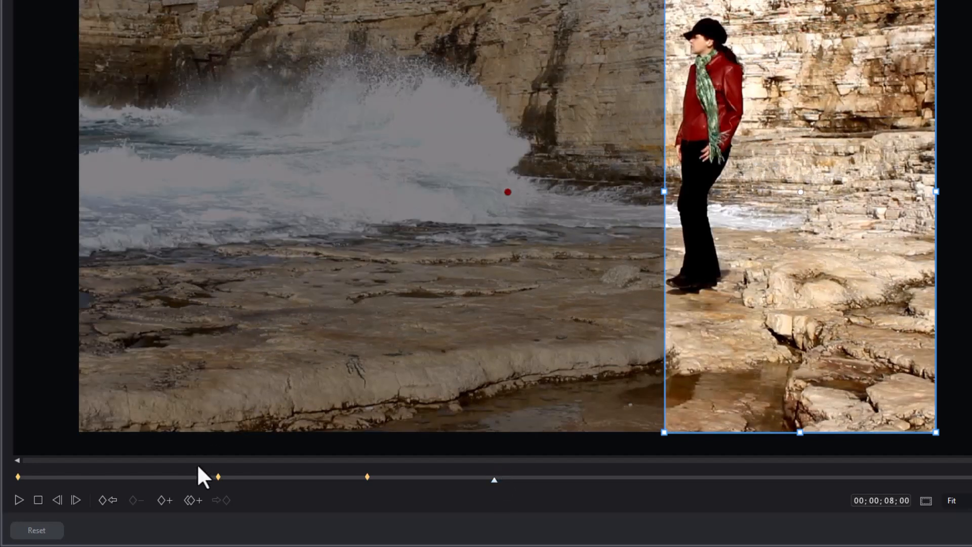
pyautogui.moveTo(164, 499)
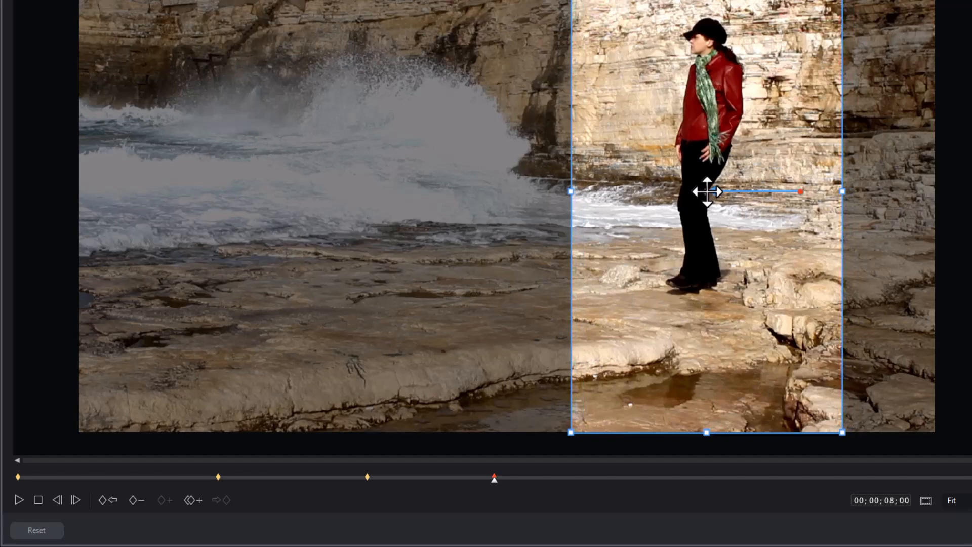
pyautogui.moveTo(613, 486)
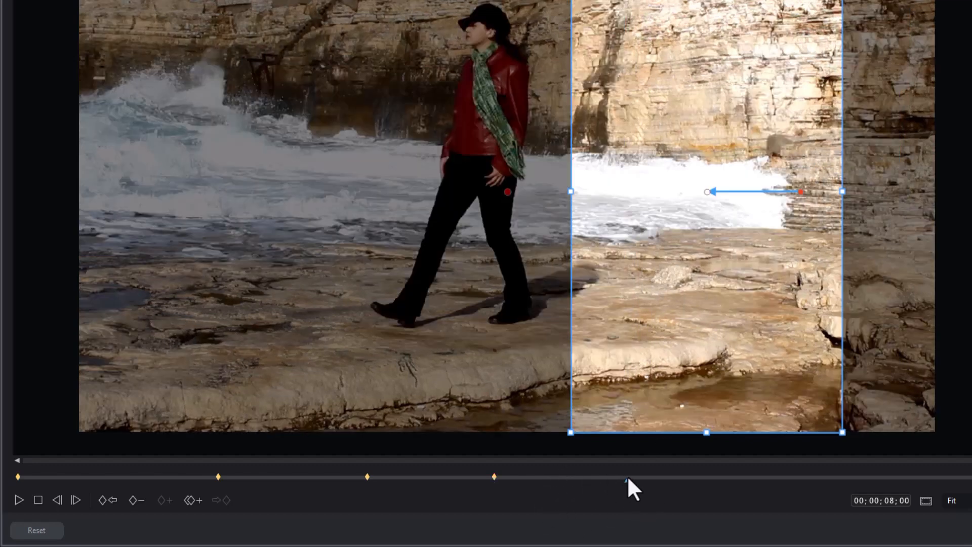
# Step: Near ten seconds in, move the 9:16 crop left over the woman to create a trailing keyframe
pyautogui.click(192, 499)
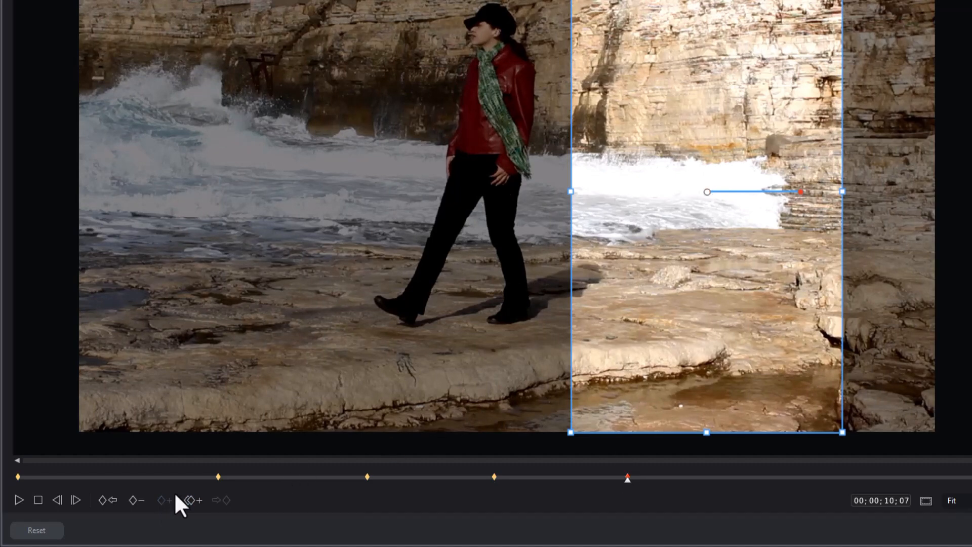
pyautogui.moveTo(708, 193)
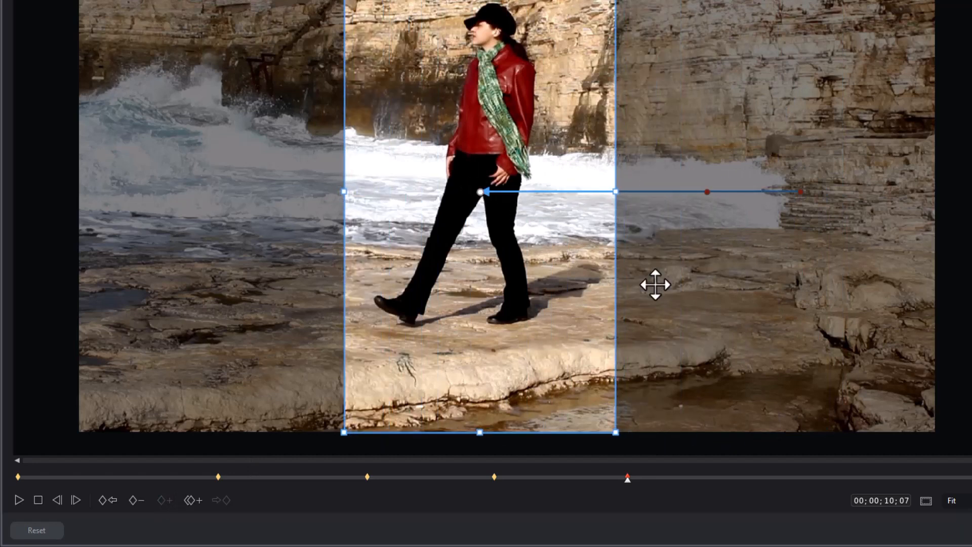
pyautogui.moveTo(767, 493)
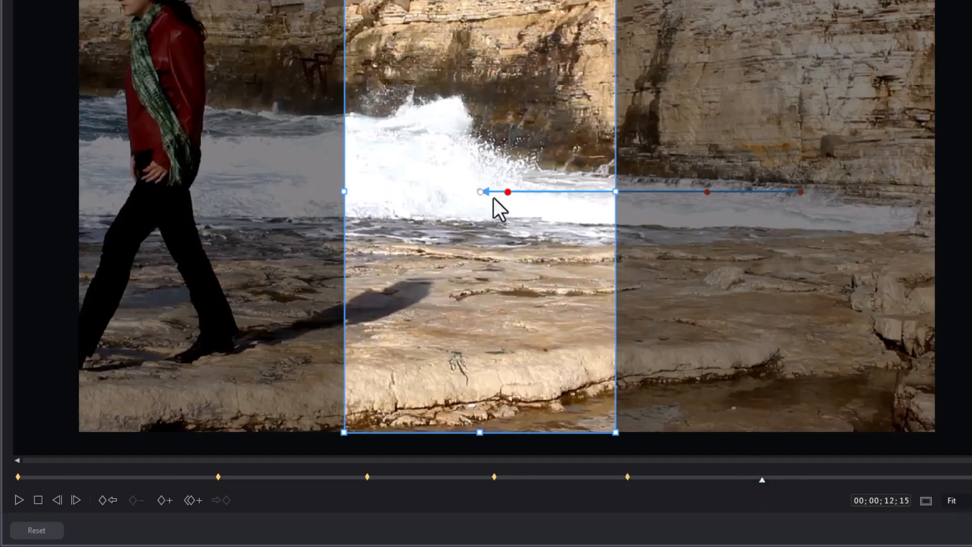
pyautogui.moveTo(480, 192); pyautogui.dragTo(217, 191)
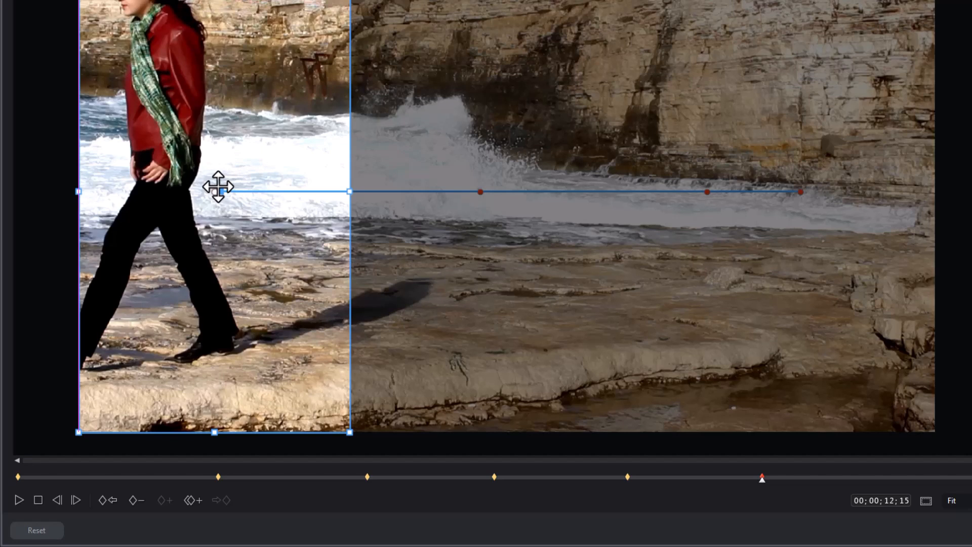
pyautogui.moveTo(741, 490)
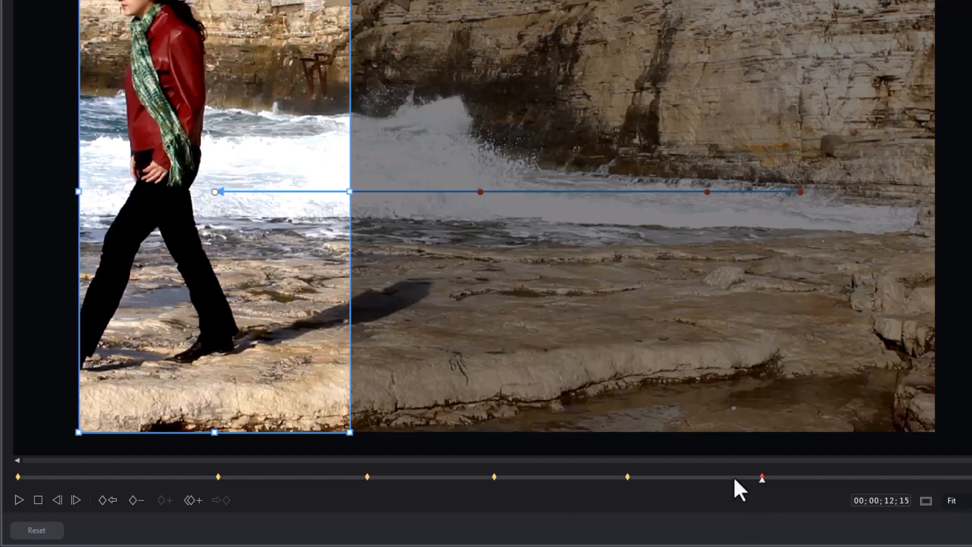
pyautogui.moveTo(906, 487)
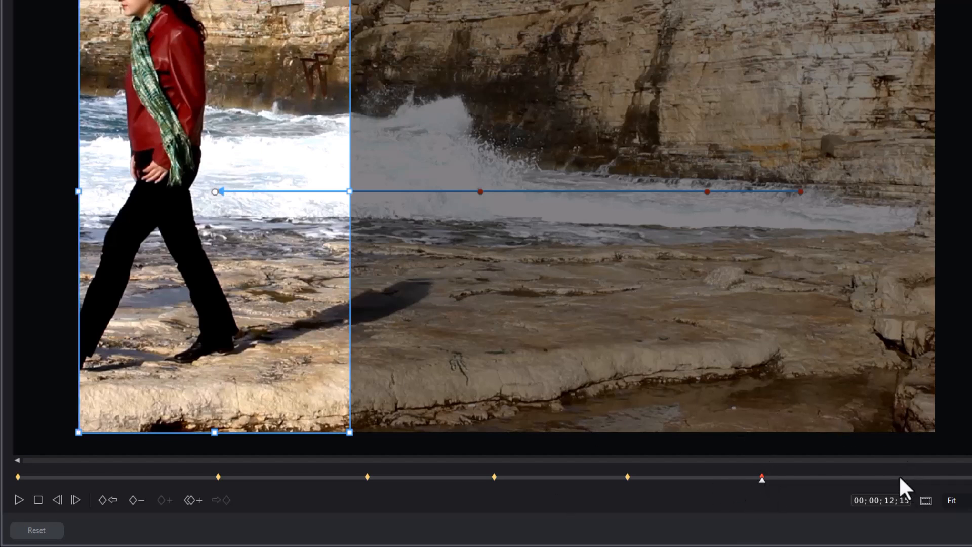
pyautogui.moveTo(309, 311)
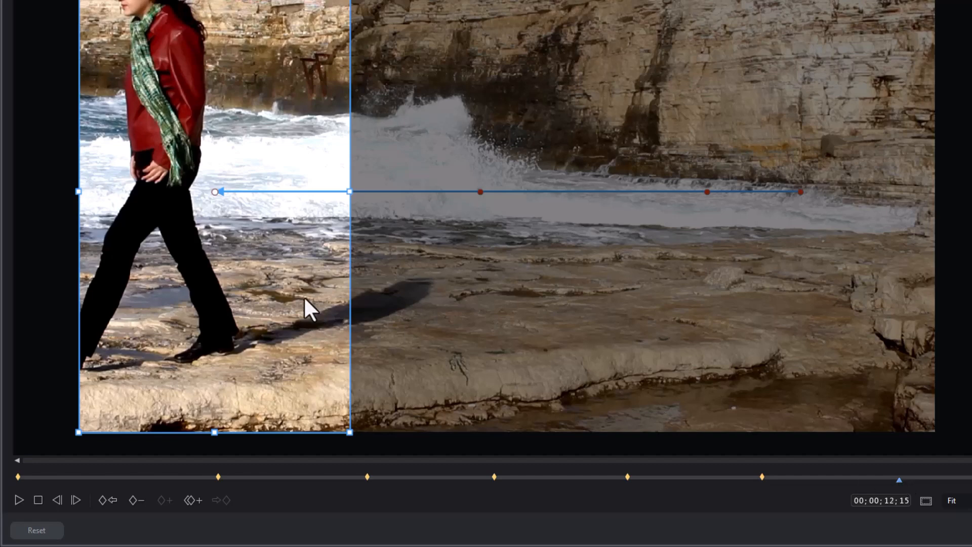
pyautogui.click(107, 499)
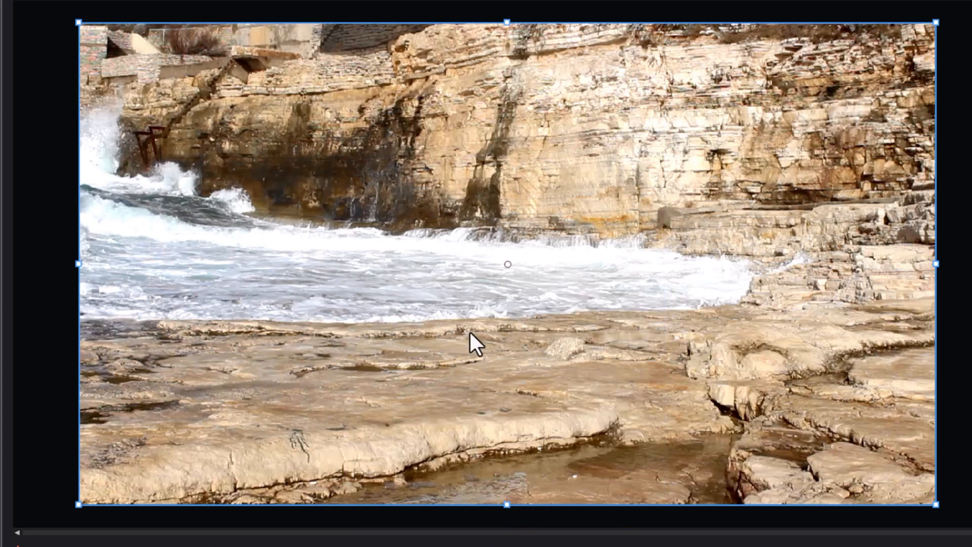
pyautogui.moveTo(476, 347)
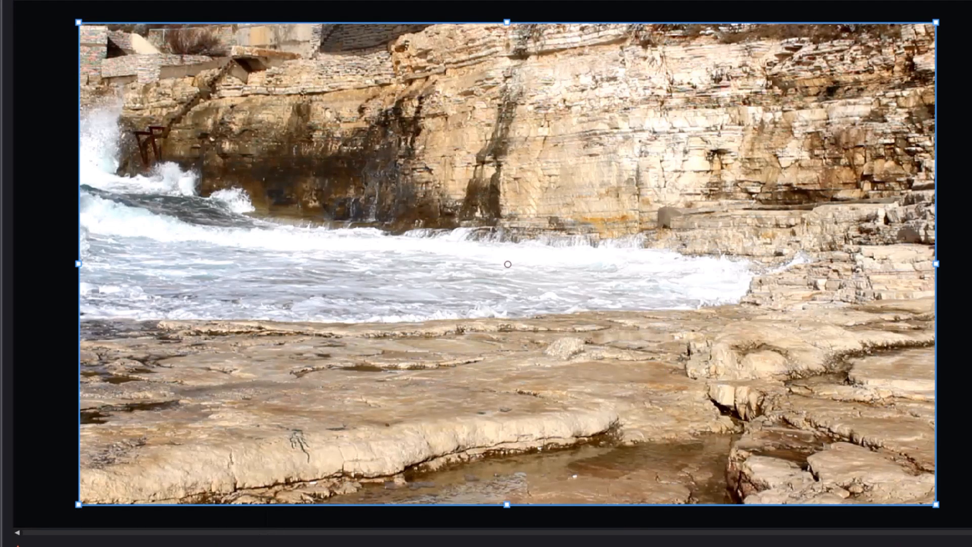
# Step: Set the shoreline clip's Pan / Zoom aspect ratio to 9:16, a portrait crop at the right edge
pyautogui.click(509, 263)
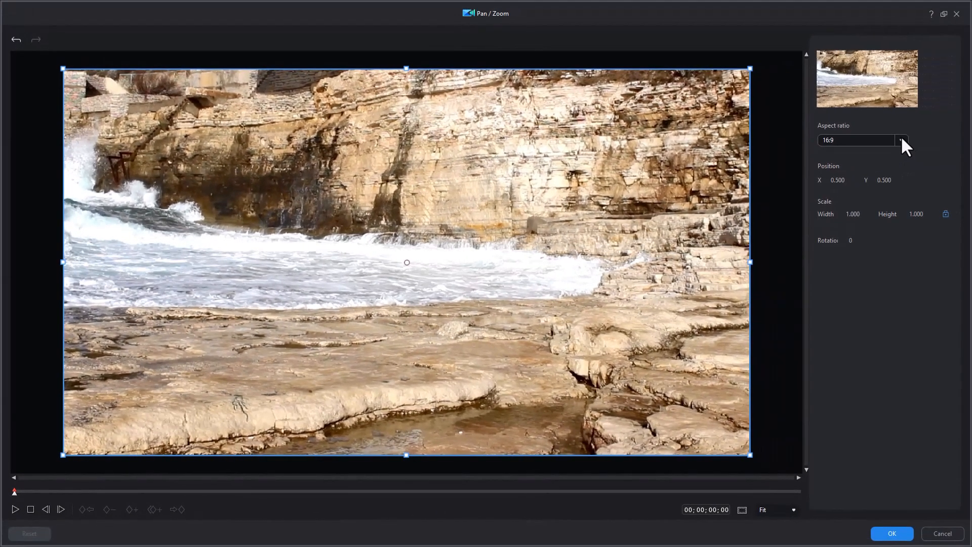
pyautogui.click(902, 140)
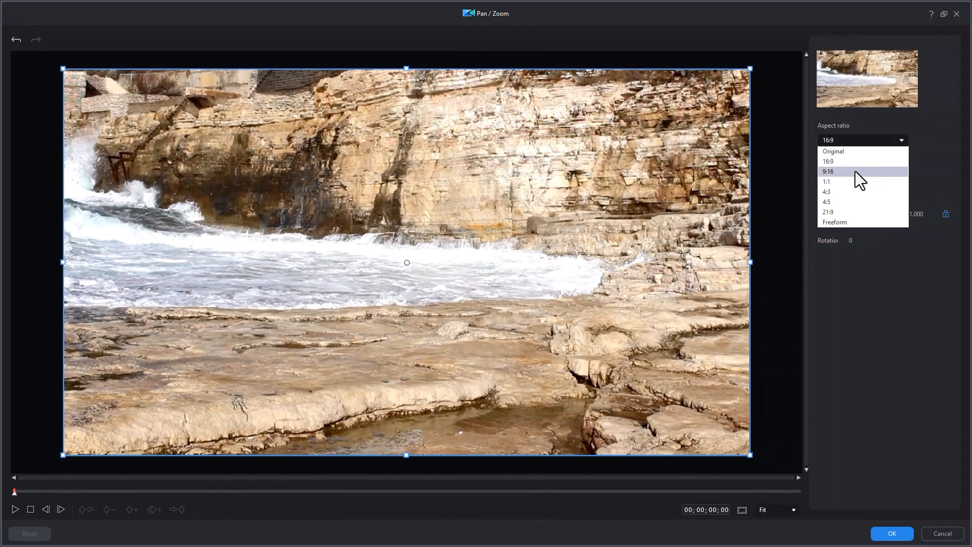
pyautogui.click(828, 171)
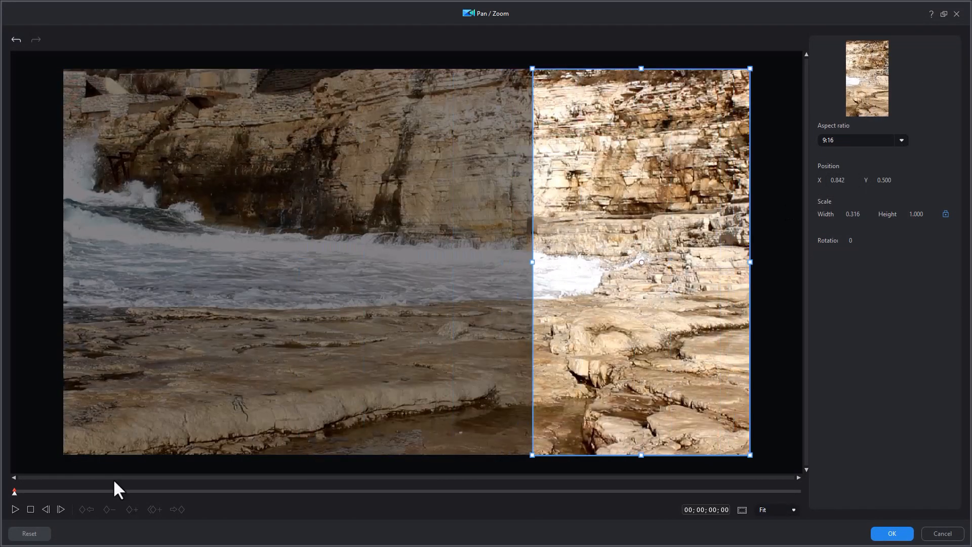
pyautogui.moveTo(161, 500)
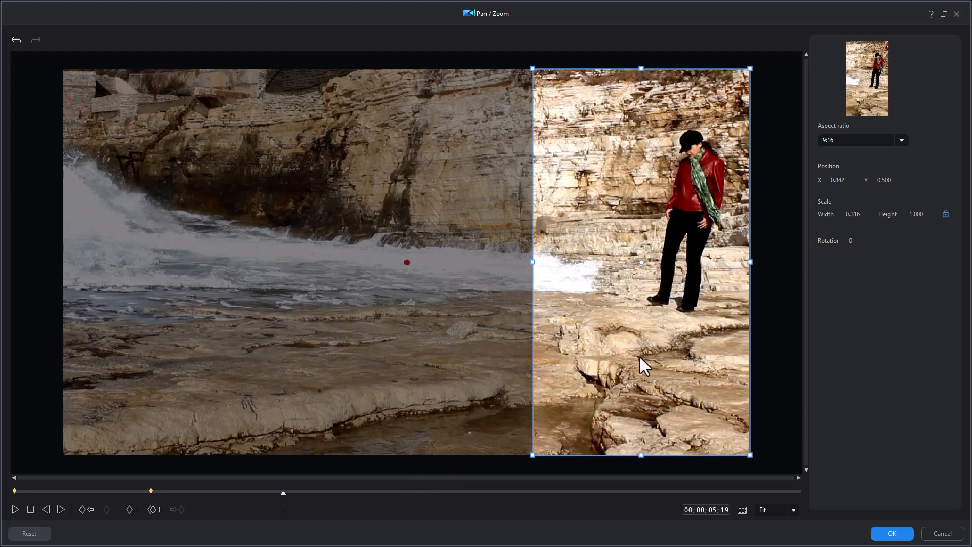
pyautogui.moveTo(746, 451)
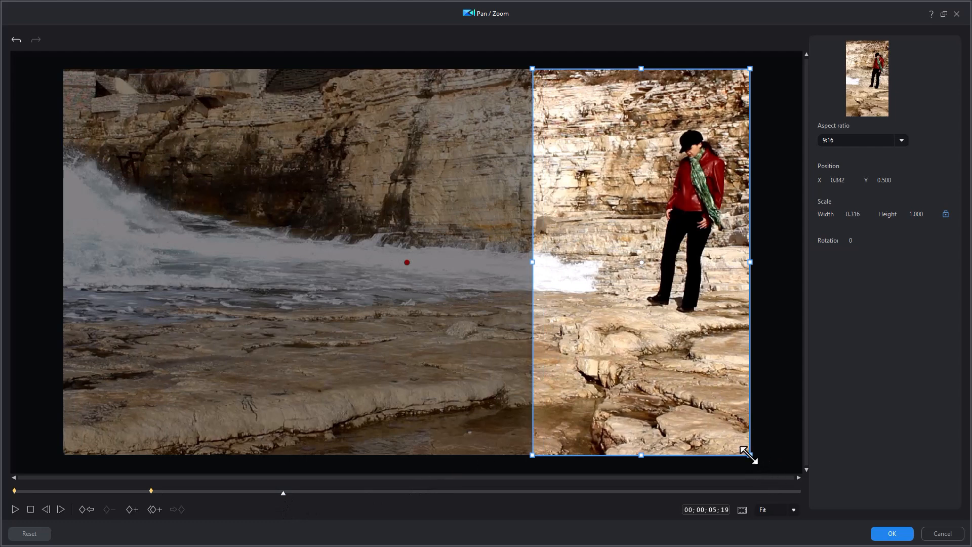
pyautogui.moveTo(534, 452)
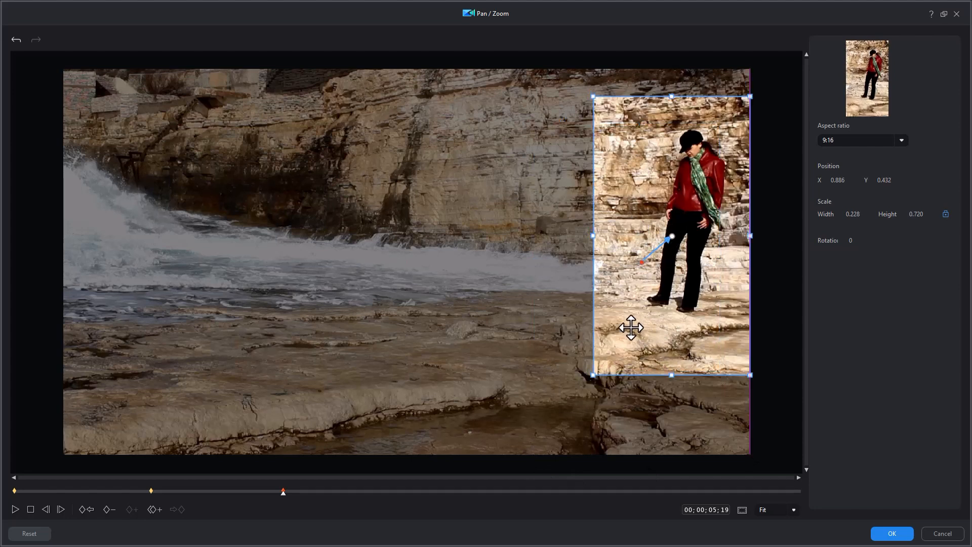
pyautogui.moveTo(682, 315)
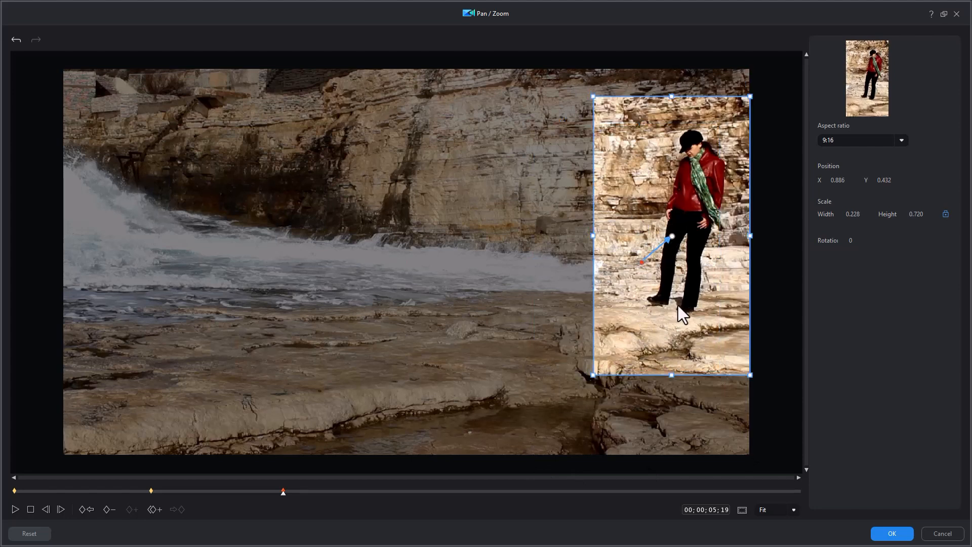
pyautogui.moveTo(654, 298)
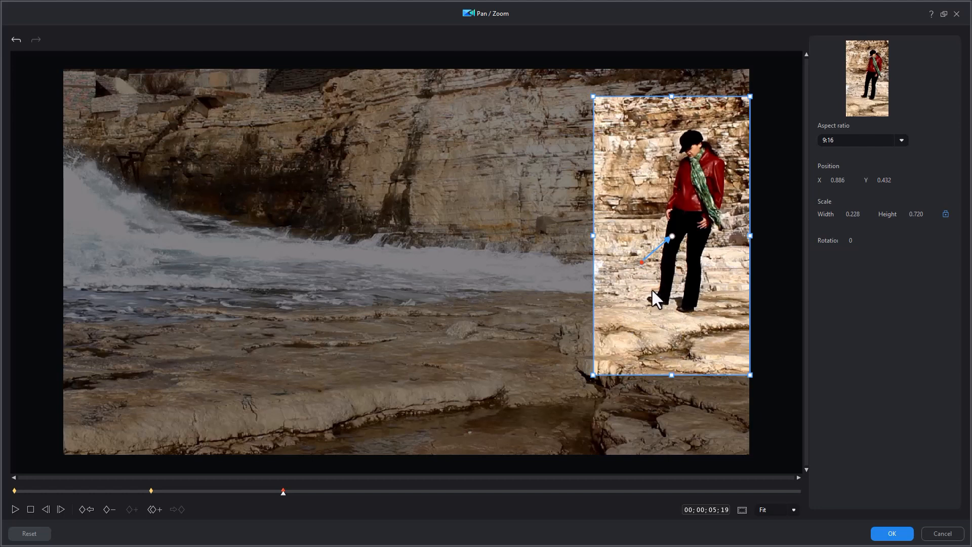
pyautogui.moveTo(386, 500)
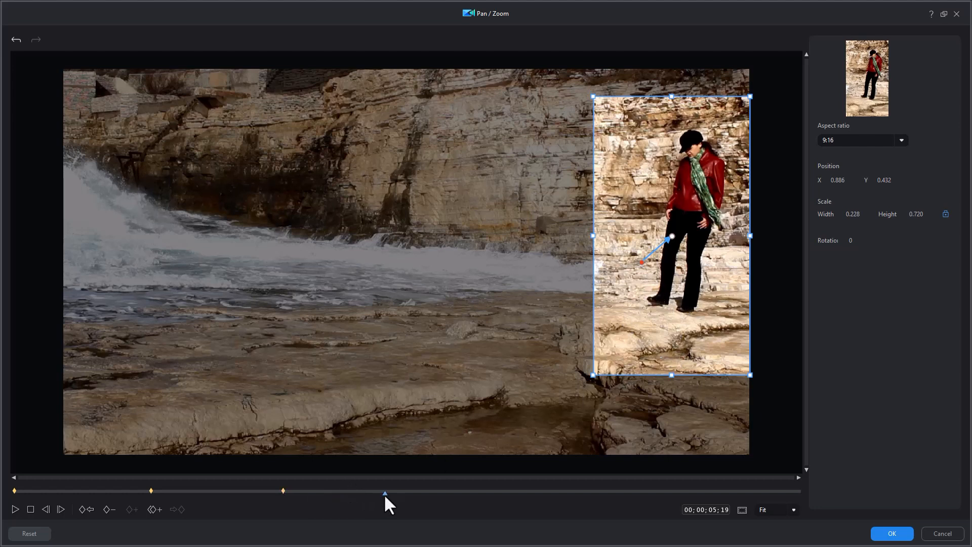
# Step: Jump the Pan / Zoom playhead to a later point, about ten seconds into the shoreline clip
pyautogui.click(131, 509)
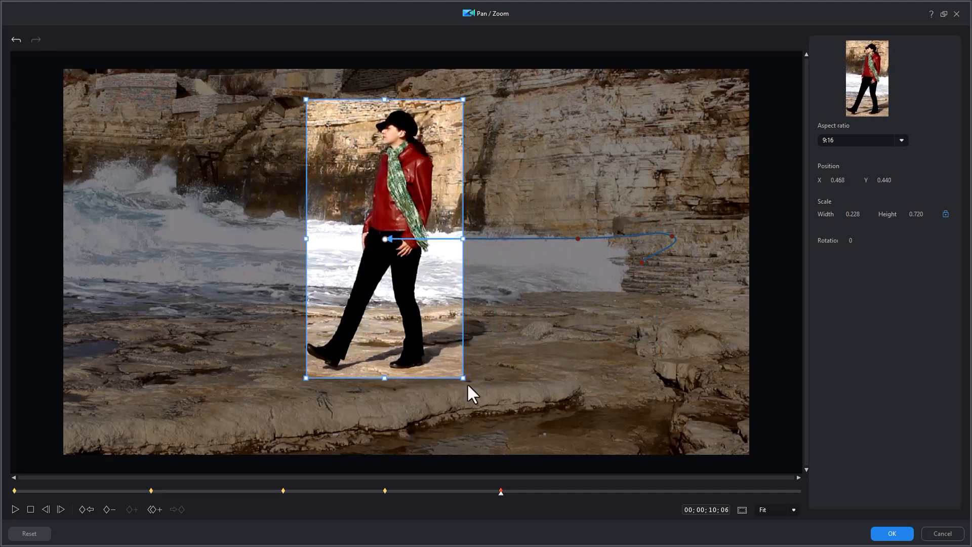
pyautogui.moveTo(470, 388)
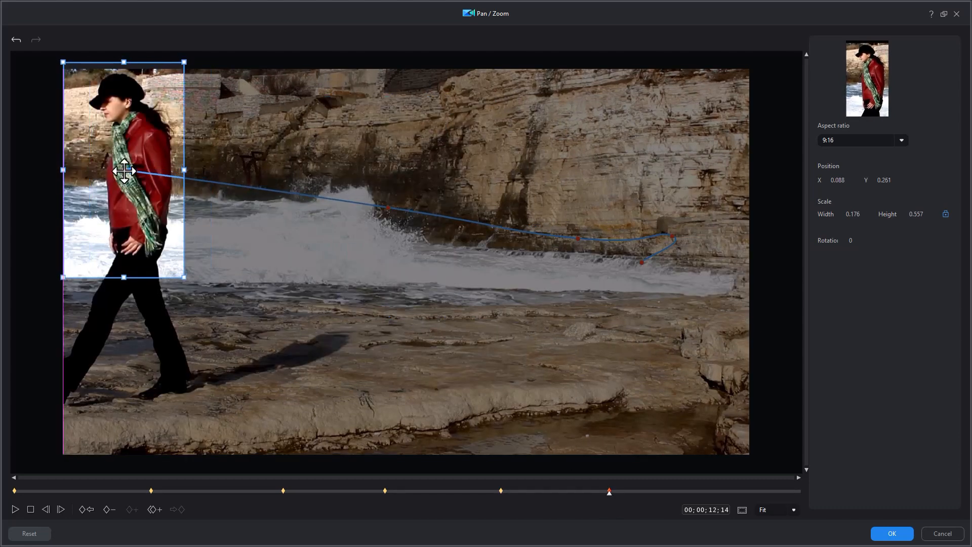
# Step: Nudge the shrunken crop down over the woman's upper body at the left edge
pyautogui.moveTo(124, 171); pyautogui.dragTo(132, 177)
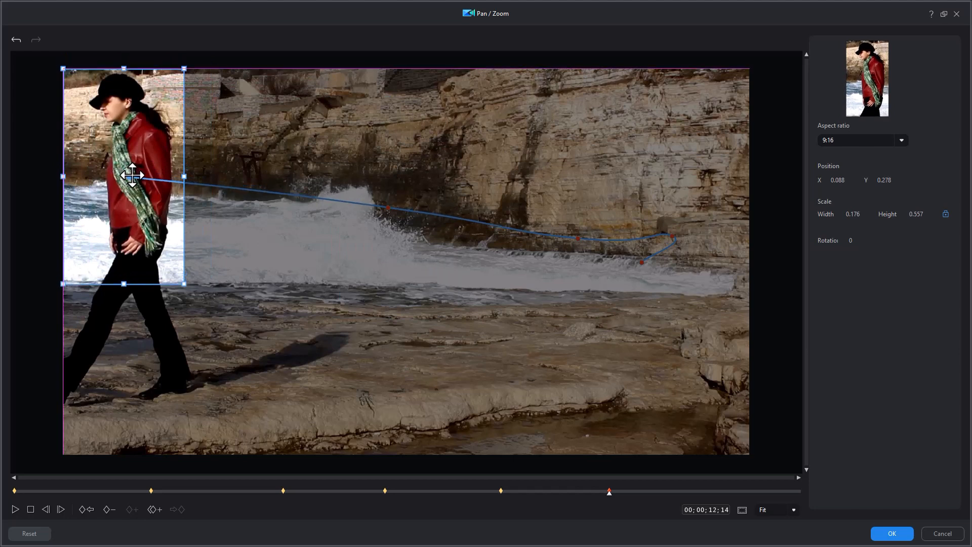
pyautogui.moveTo(675, 512)
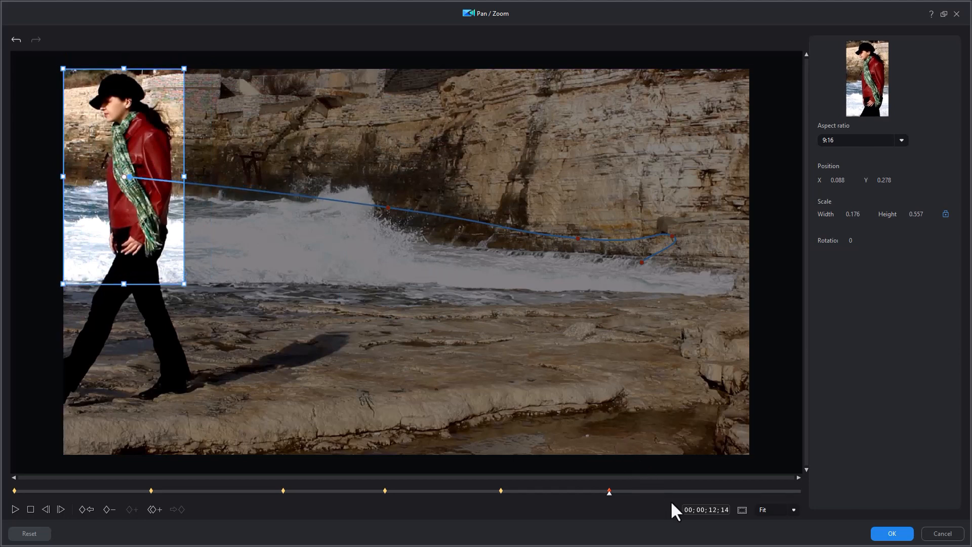
pyautogui.moveTo(192, 325)
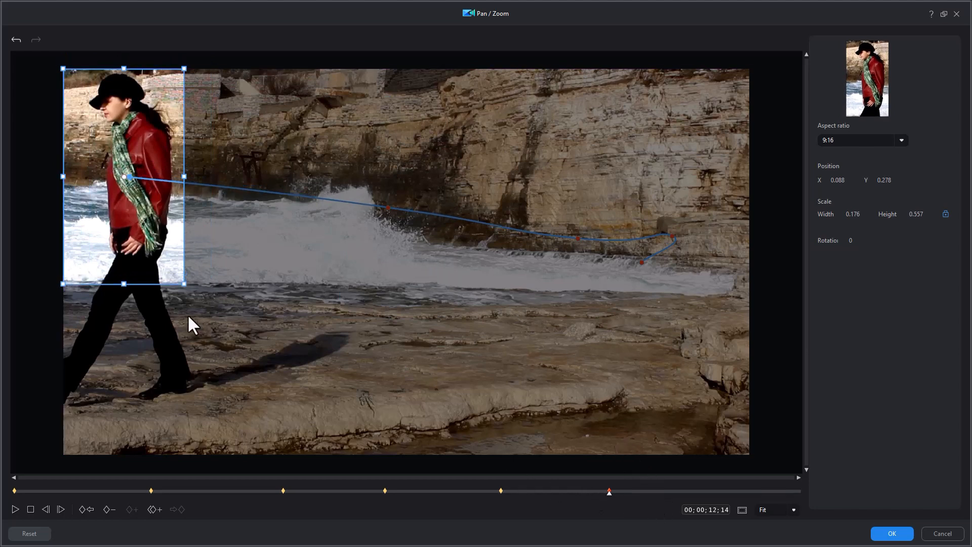
pyautogui.moveTo(698, 500)
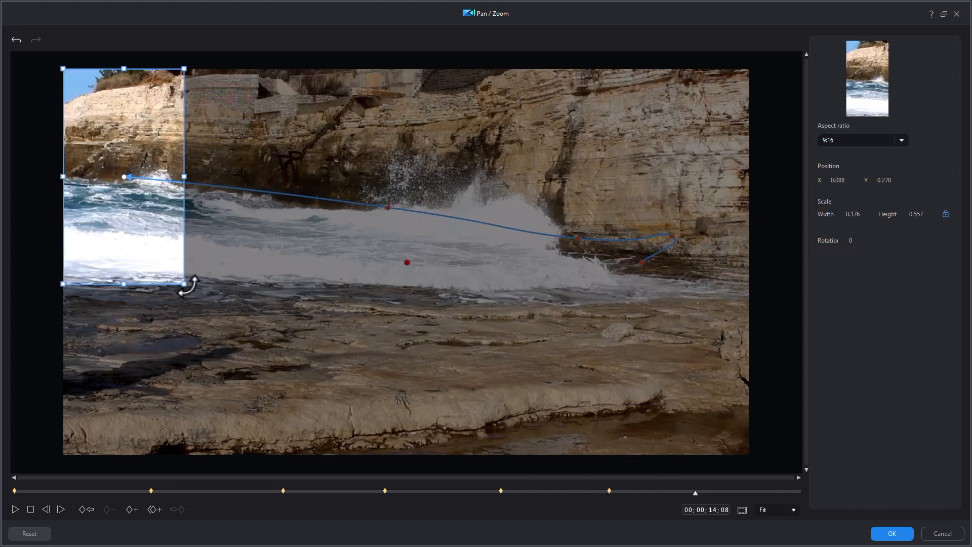
pyautogui.moveTo(208, 307)
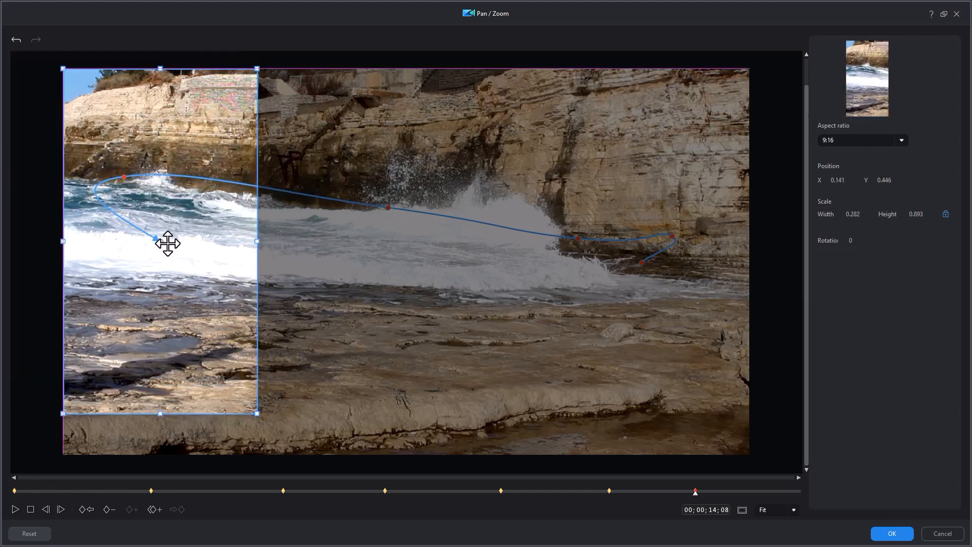
pyautogui.moveTo(239, 253)
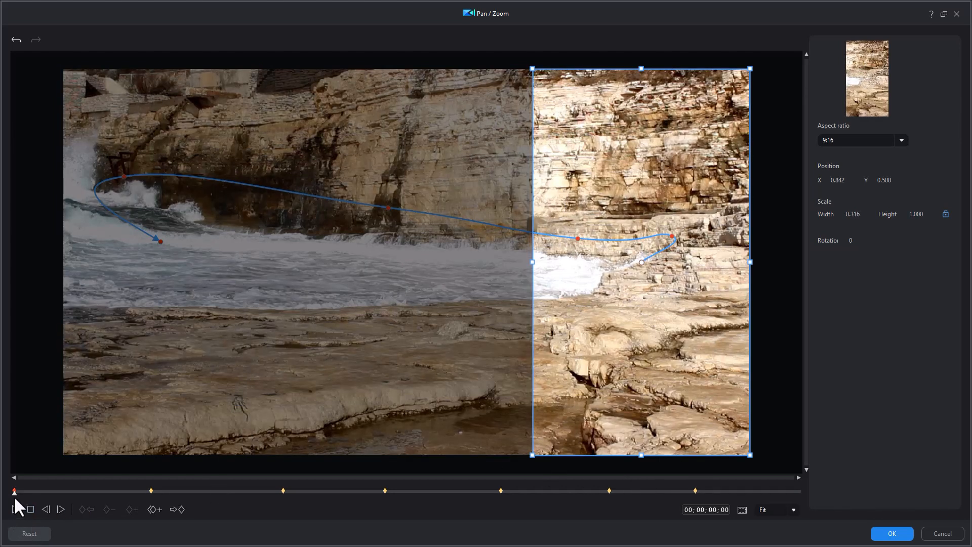
# Step: Return the playhead to the start and confirm with OK to apply the keyframed portrait crop
pyautogui.click(14, 509)
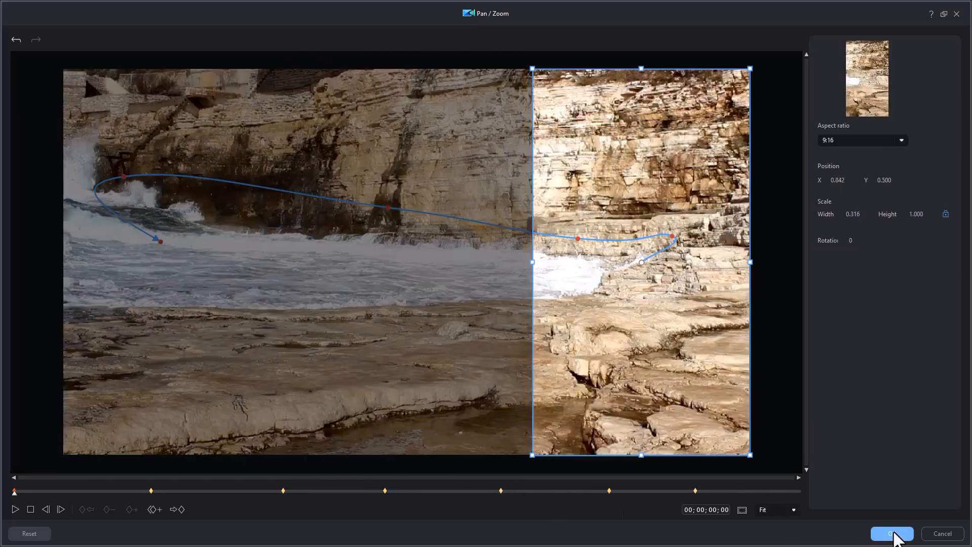
pyautogui.click(891, 534)
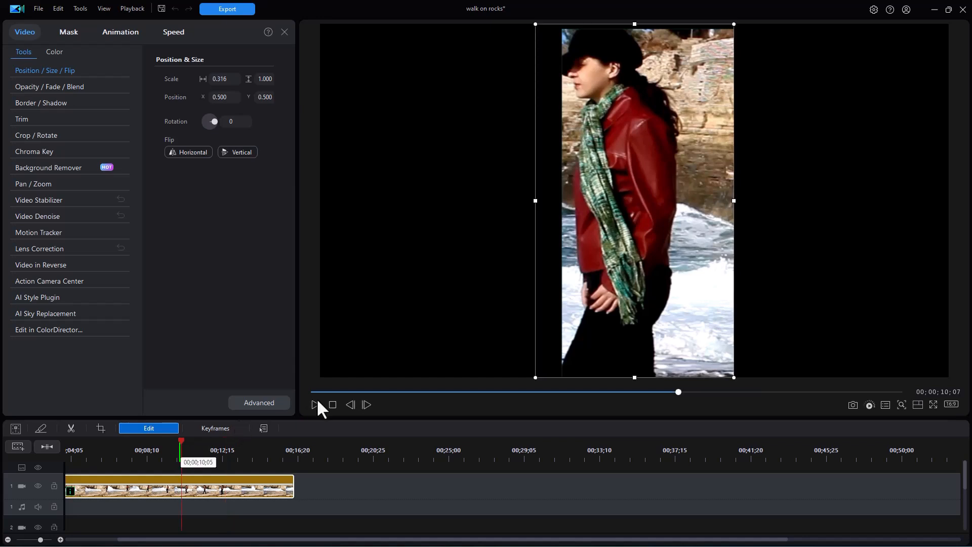
# Step: Play the reframed portrait clip to verify the crop follows the woman
pyautogui.click(357, 450)
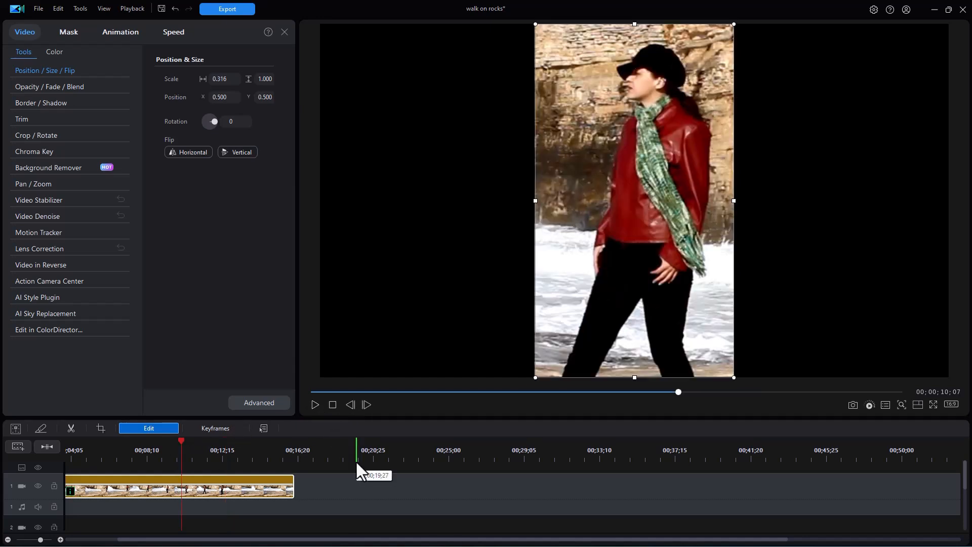